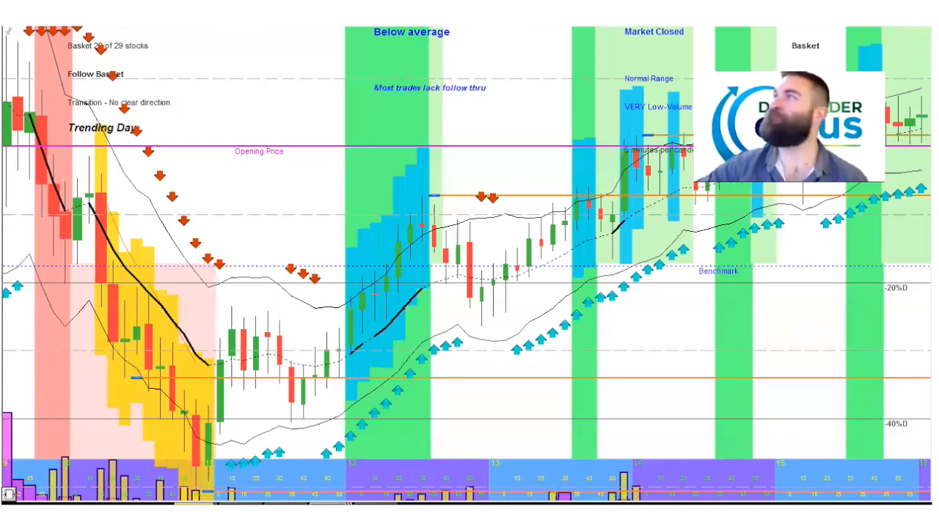
mouse_move(229, 314)
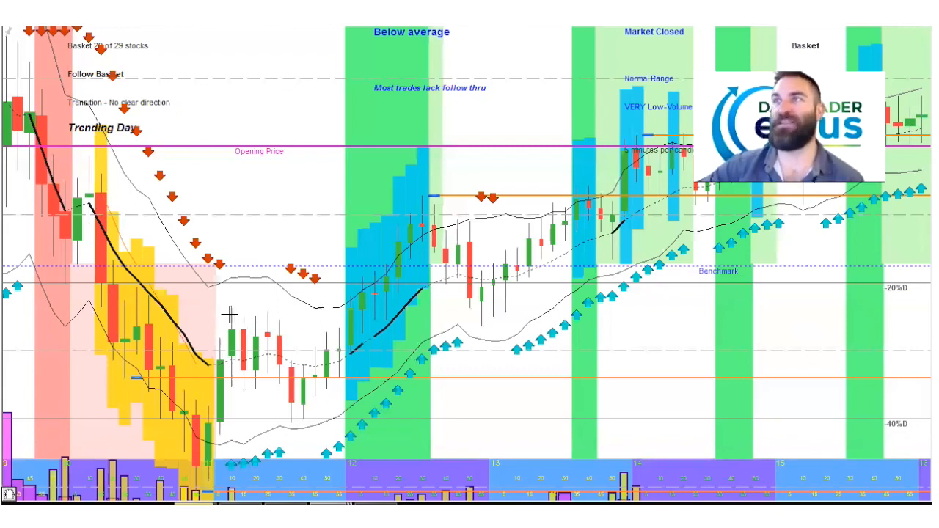
mouse_move(919, 422)
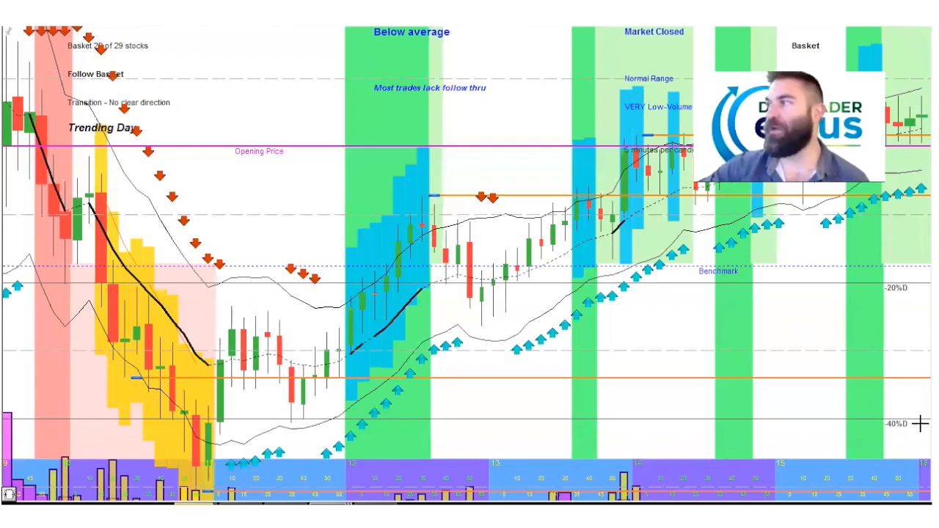
mouse_move(211, 138)
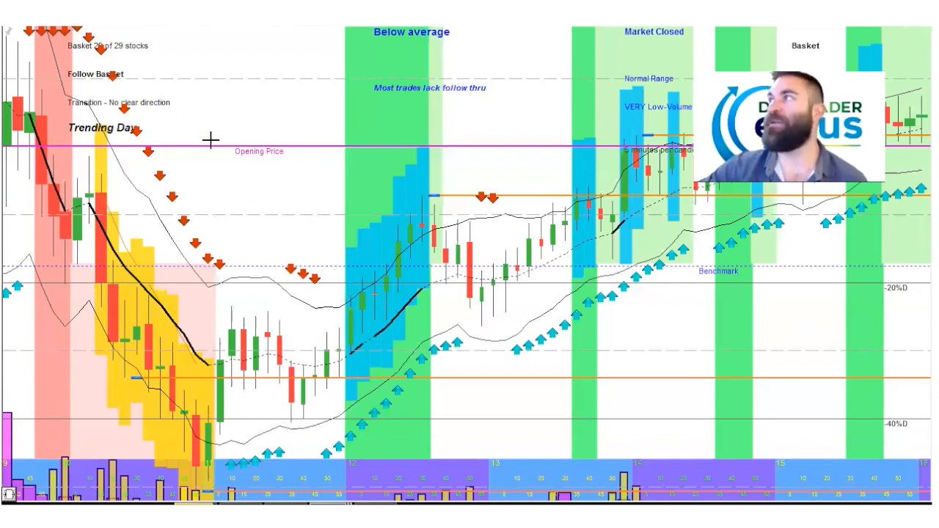
mouse_move(188, 419)
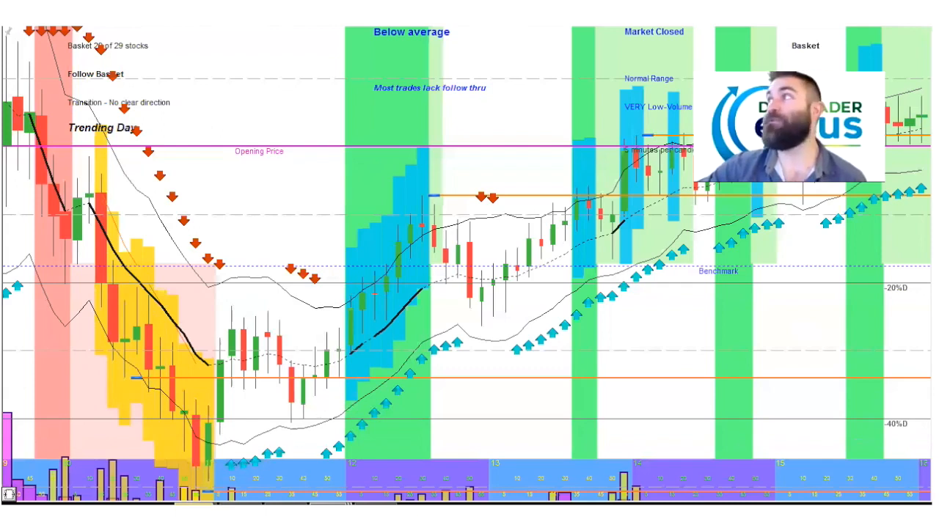
mouse_move(358, 132)
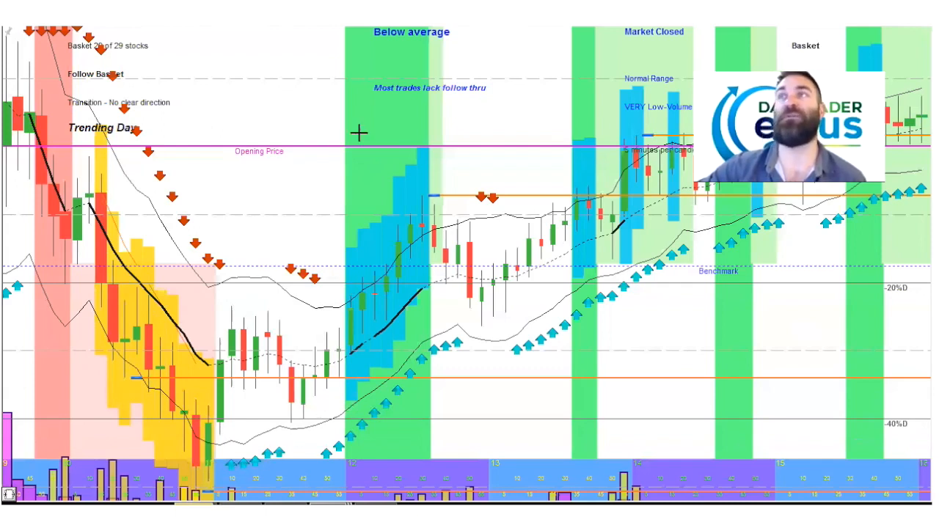
mouse_move(279, 138)
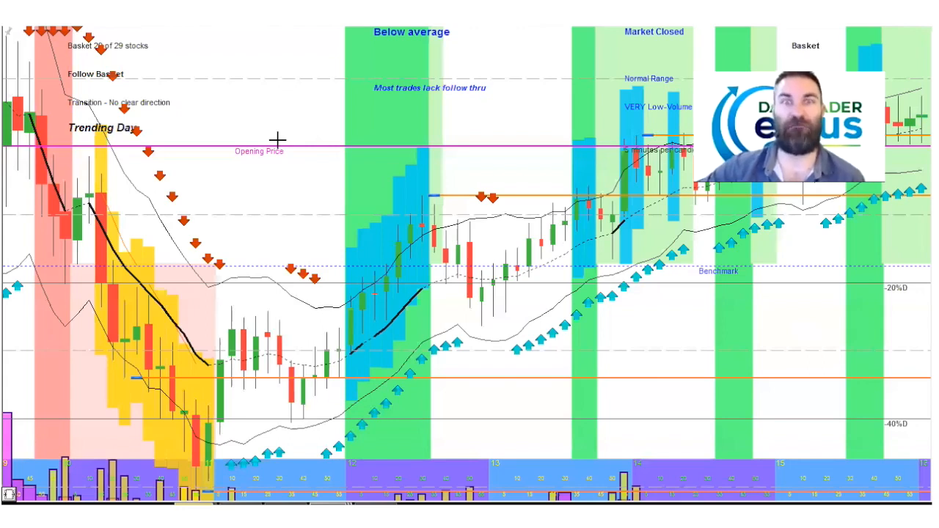
mouse_move(276, 141)
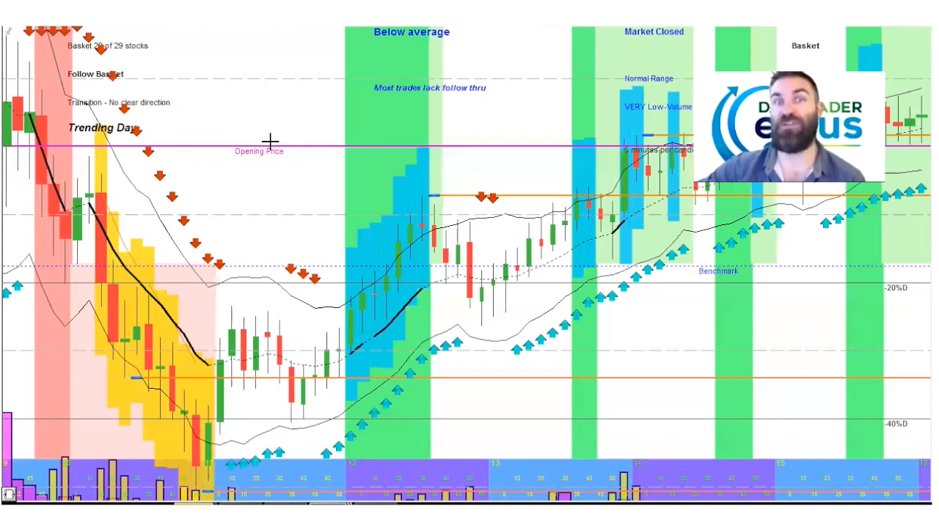
mouse_move(237, 227)
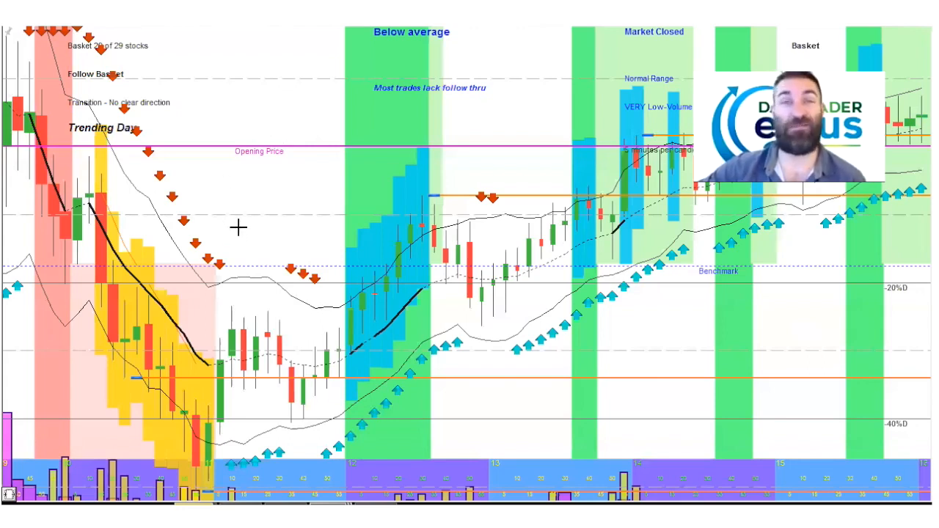
mouse_move(170, 448)
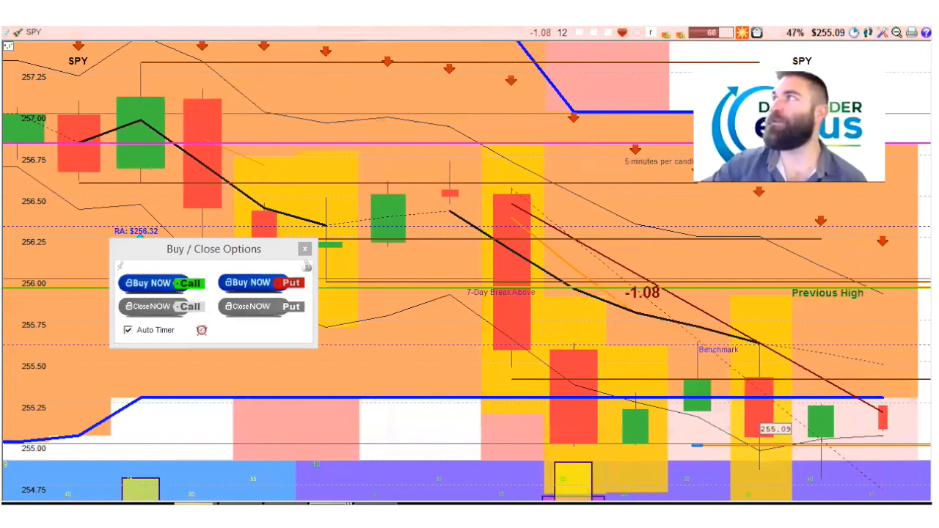
mouse_move(697, 47)
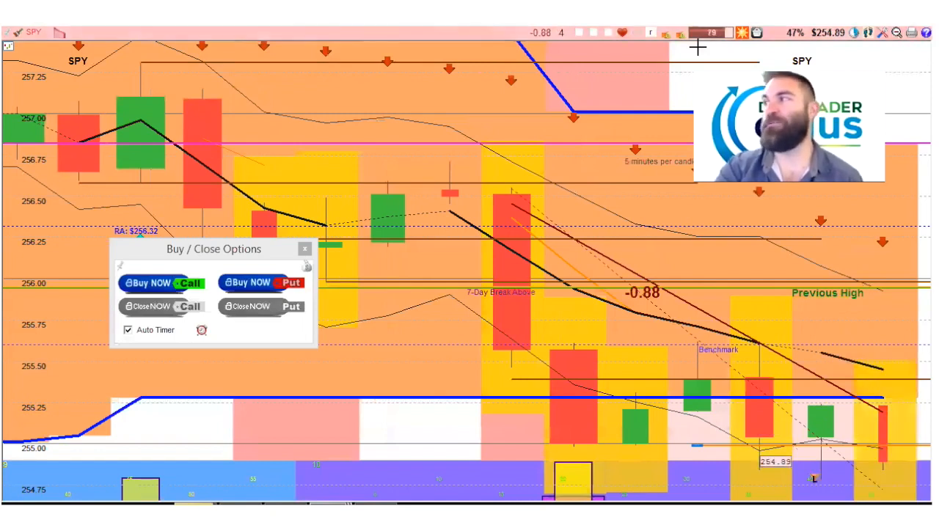
mouse_move(290, 347)
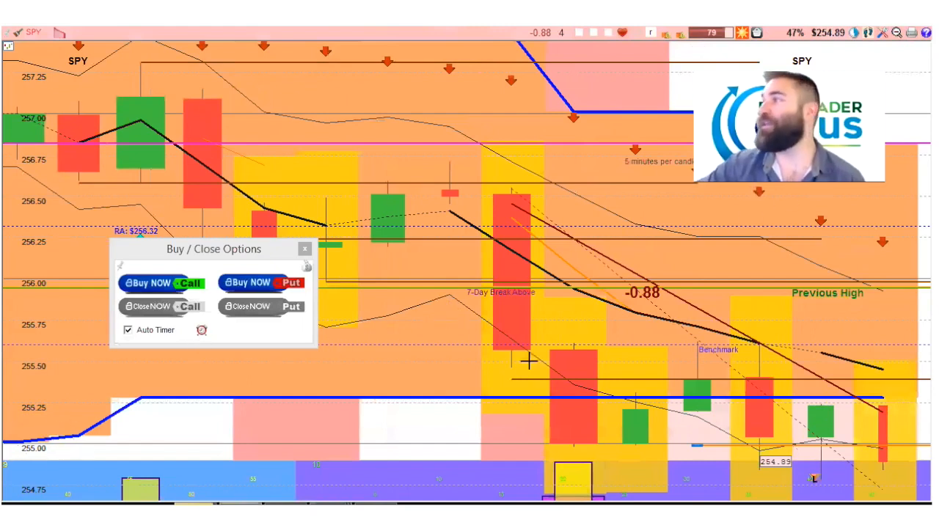
mouse_move(881, 469)
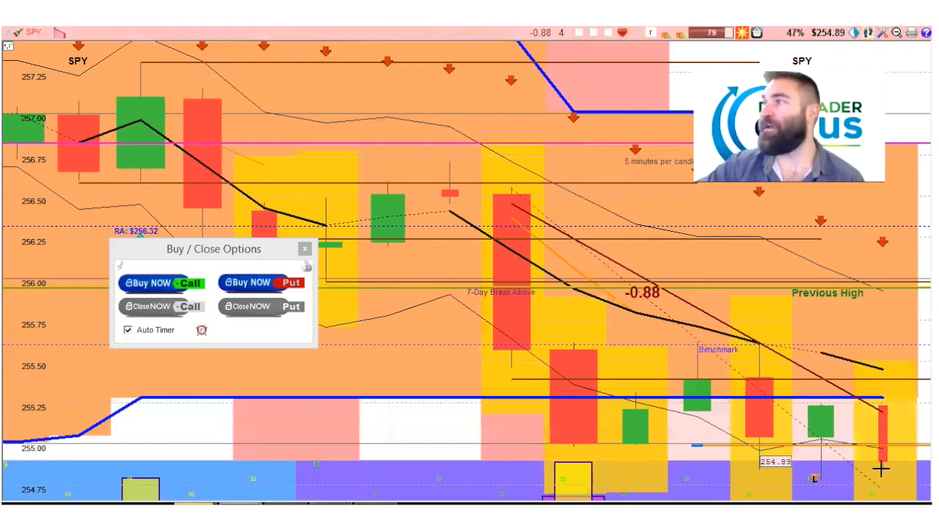
mouse_move(563, 215)
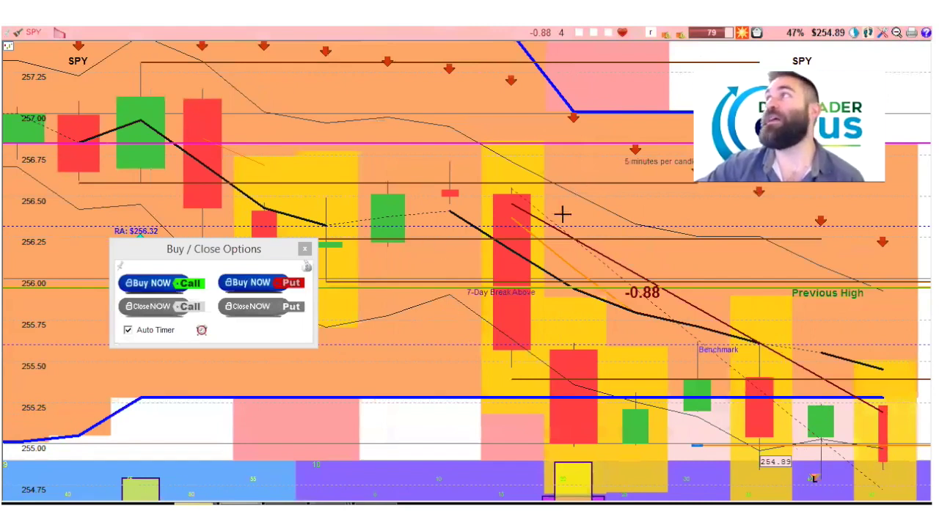
mouse_move(564, 71)
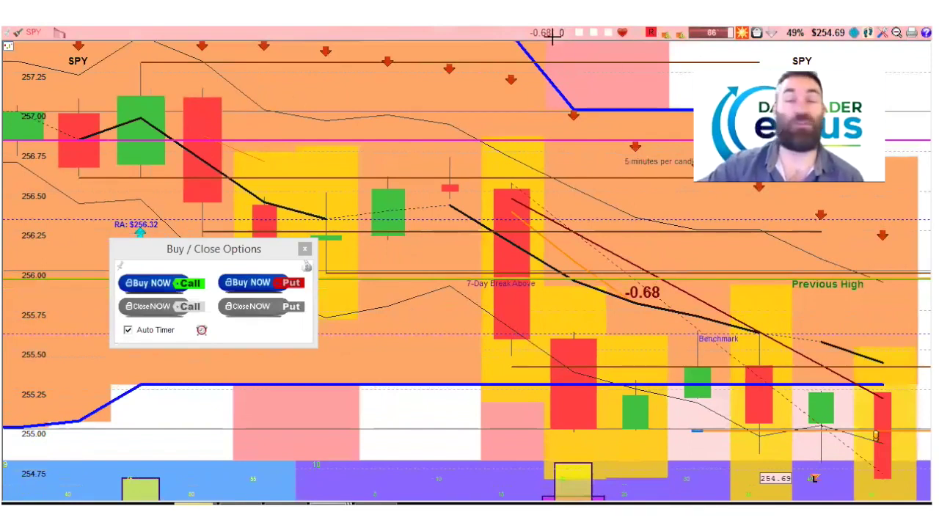
mouse_move(619, 220)
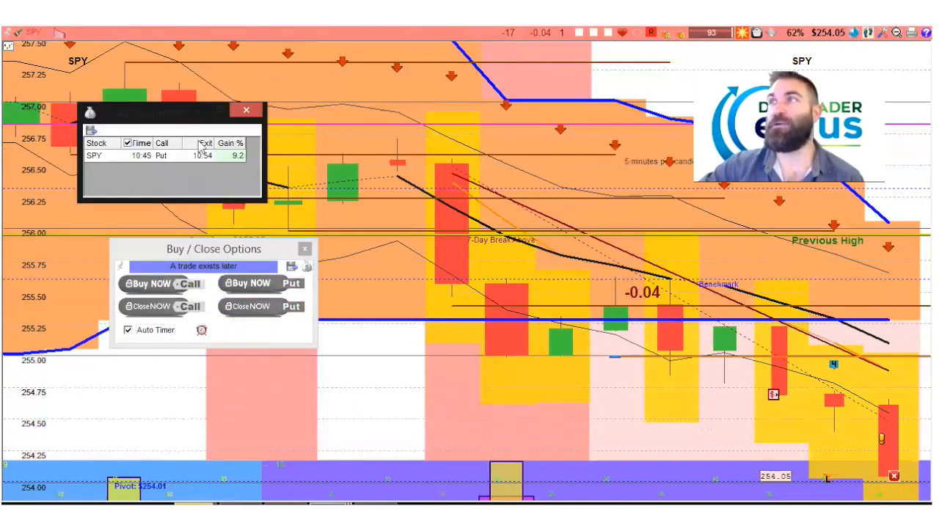
mouse_move(198, 169)
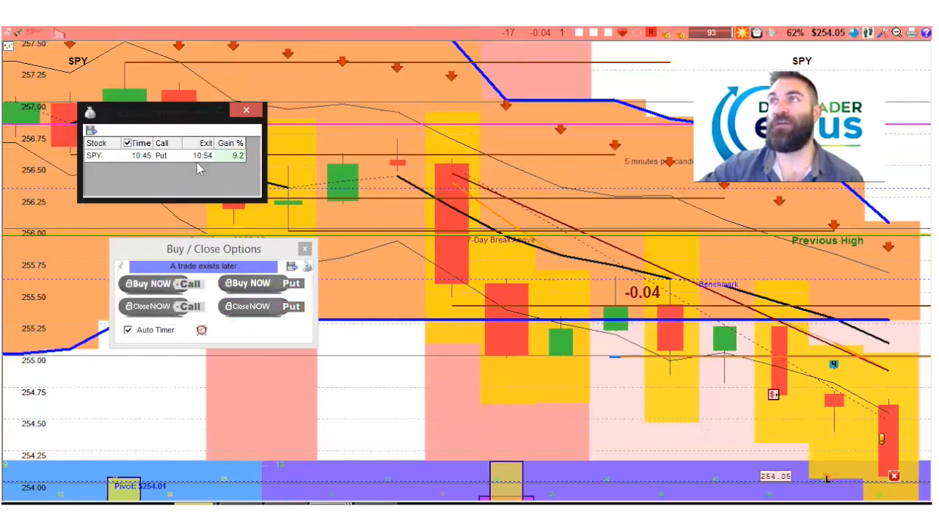
mouse_move(245, 182)
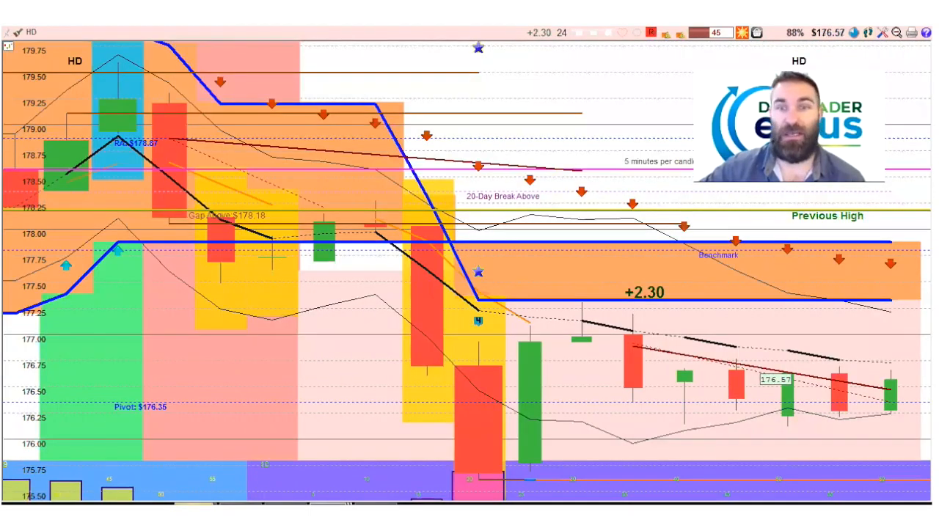
mouse_move(405, 291)
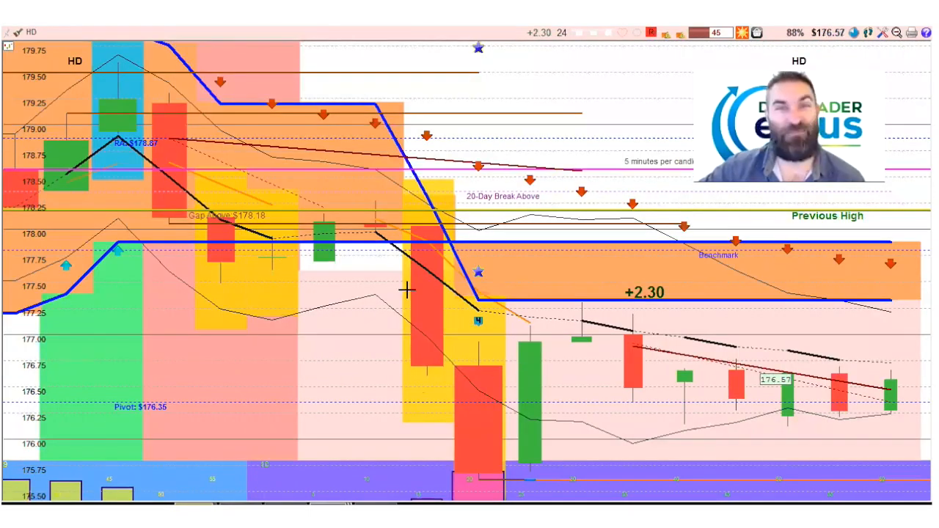
mouse_move(433, 449)
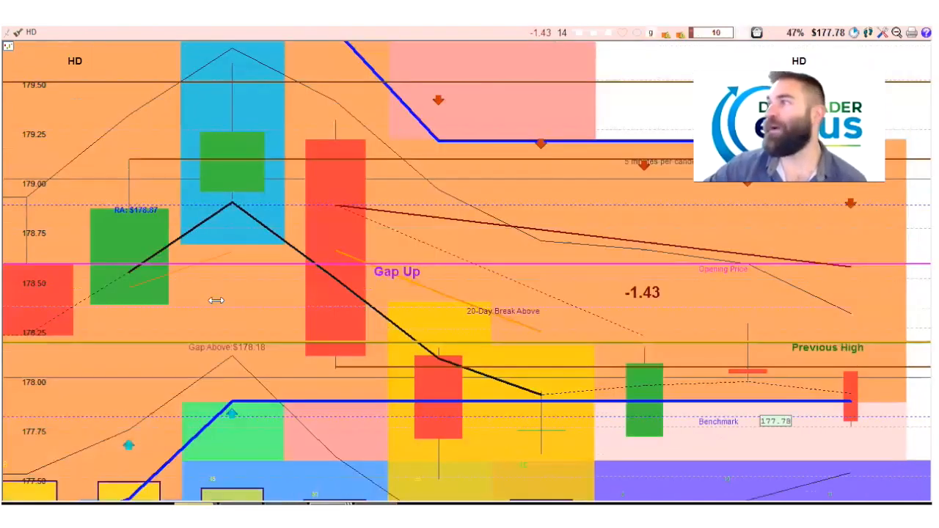
mouse_move(536, 427)
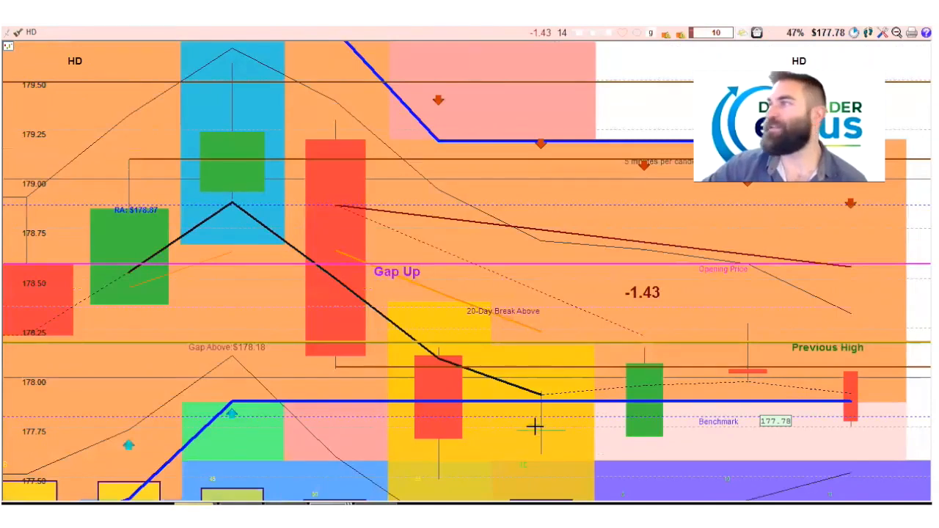
mouse_move(639, 432)
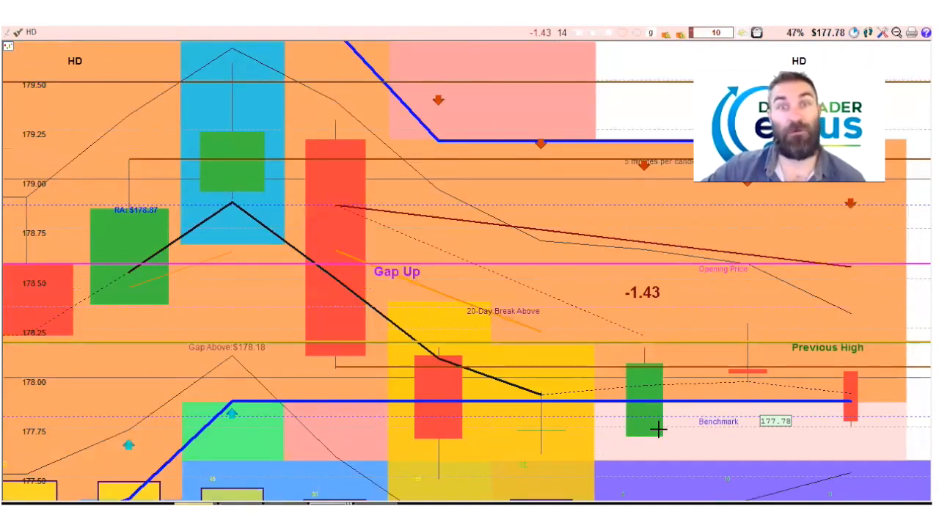
mouse_move(581, 394)
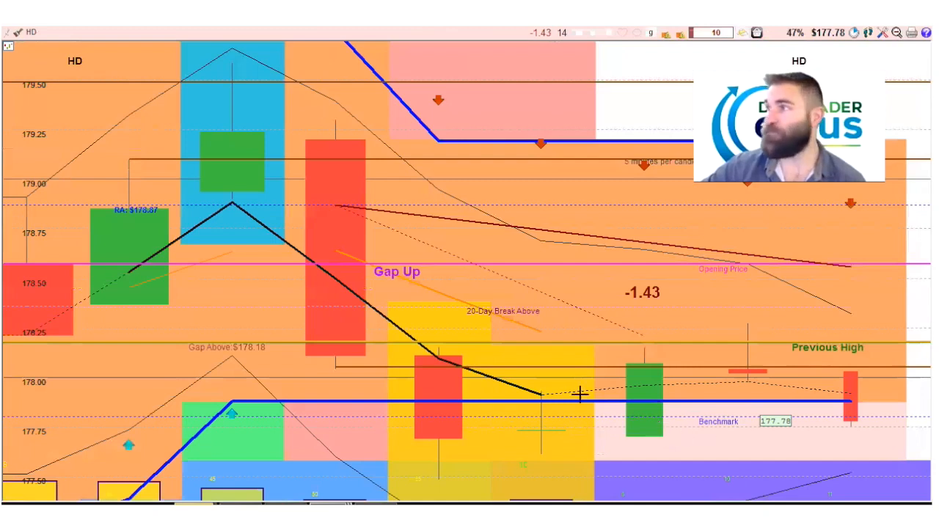
mouse_move(427, 414)
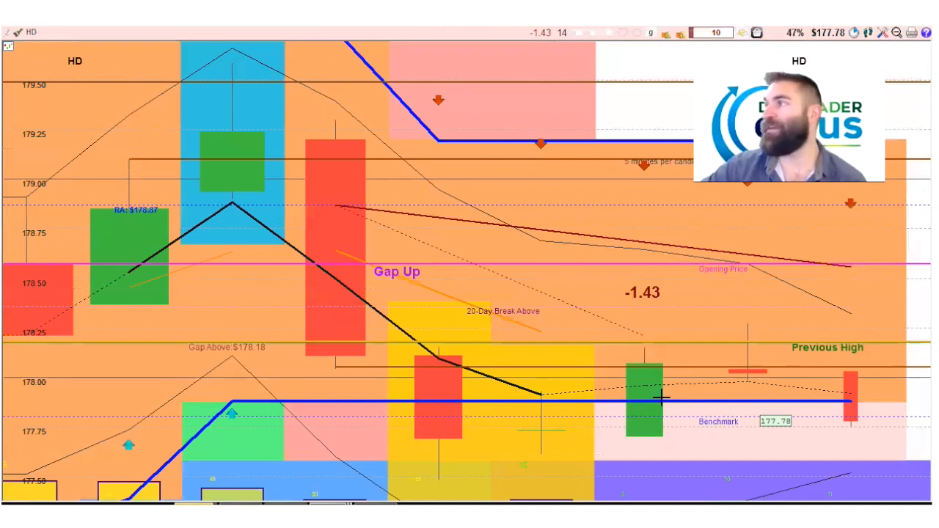
mouse_move(831, 409)
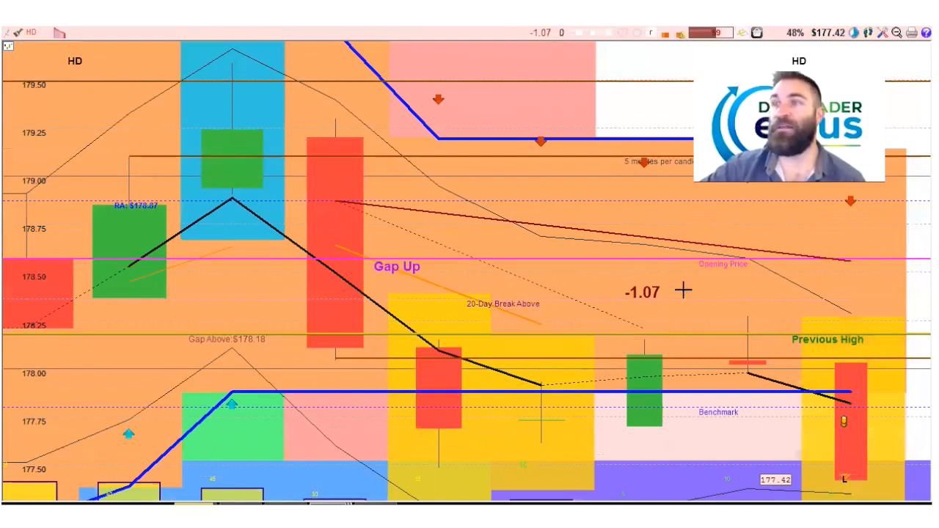
mouse_move(668, 348)
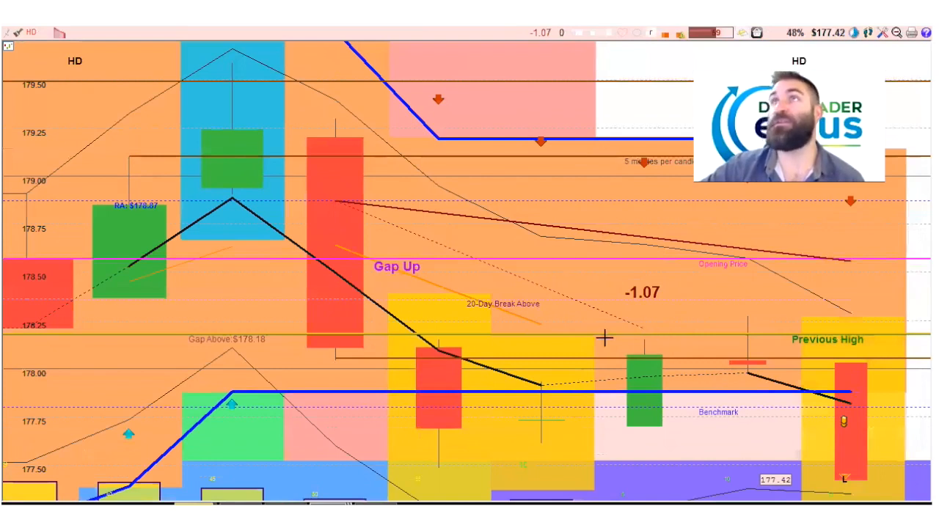
mouse_move(693, 458)
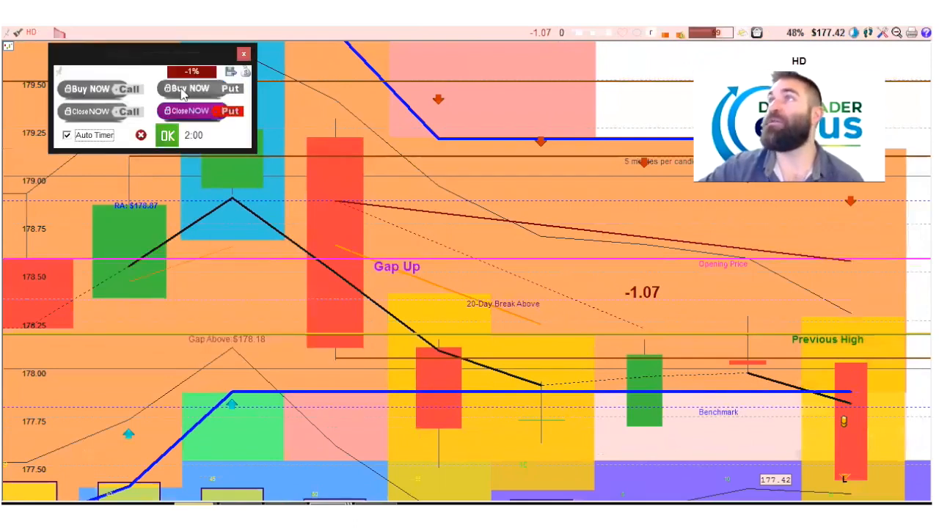
- Buy a put on HD and let the replay run as the price falls toward $176.36
click(198, 88)
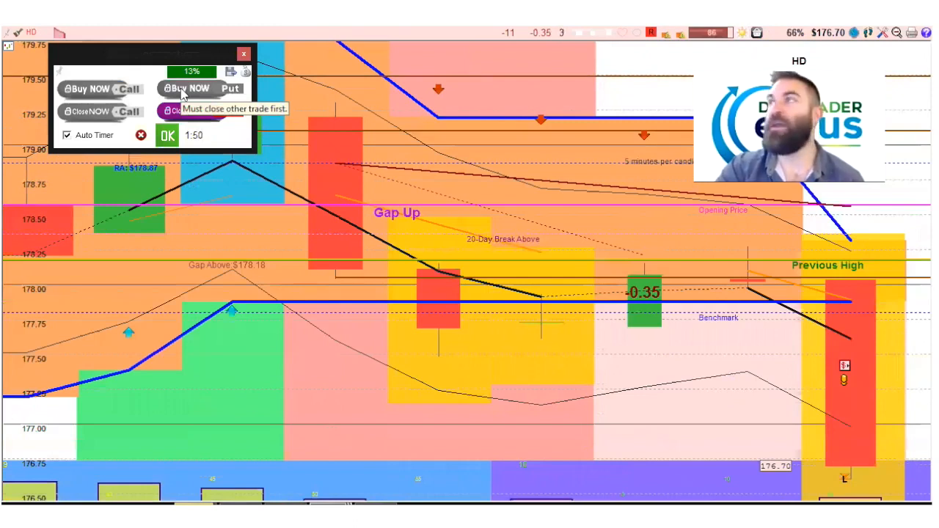
click(243, 52)
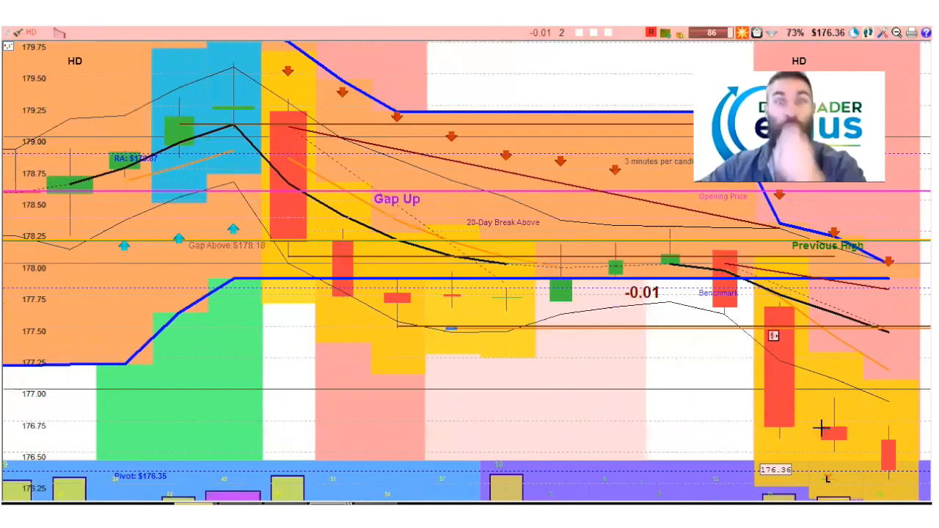
mouse_move(668, 297)
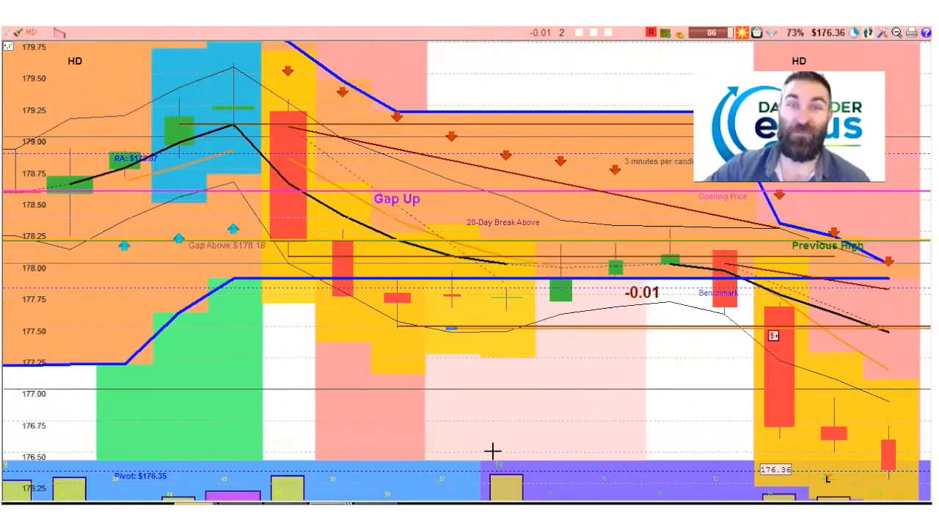
mouse_move(136, 196)
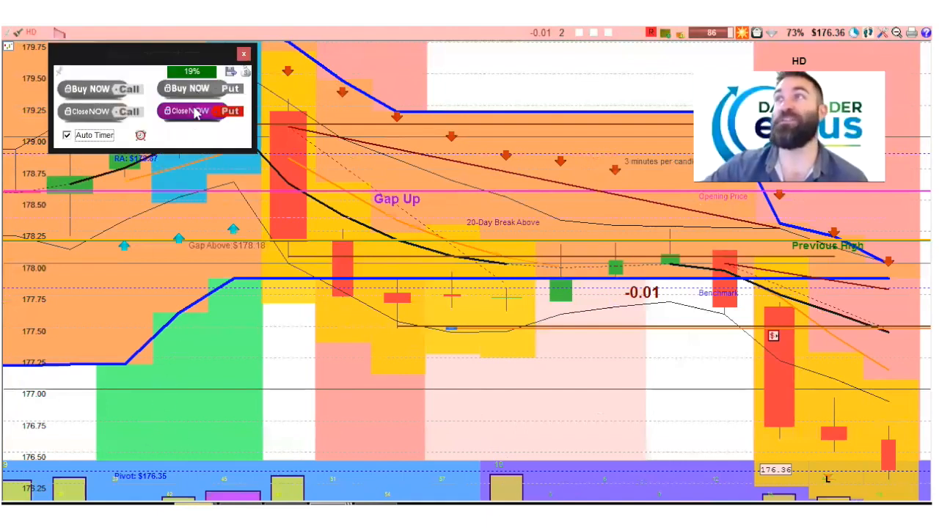
click(192, 112)
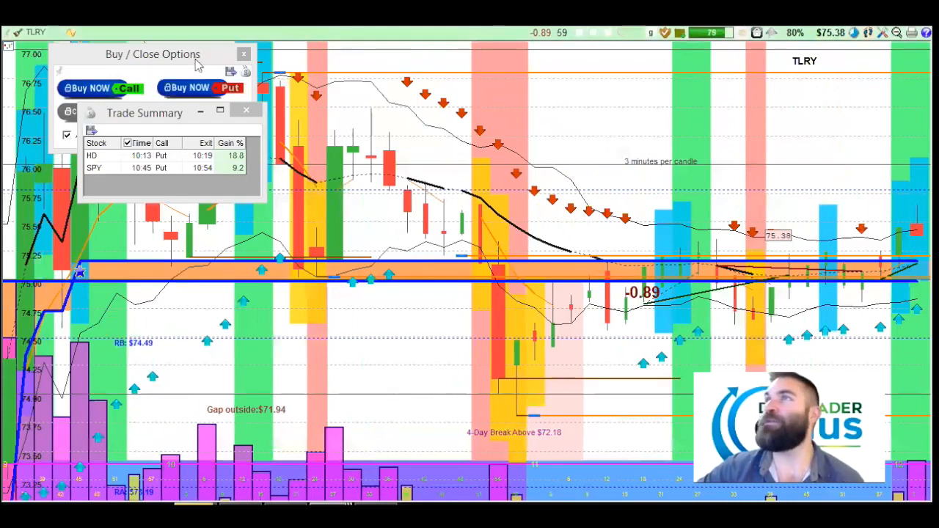
- Move the Buy/Close Options window below the Trade Summary so both stay visible
drag(153, 53, 214, 360)
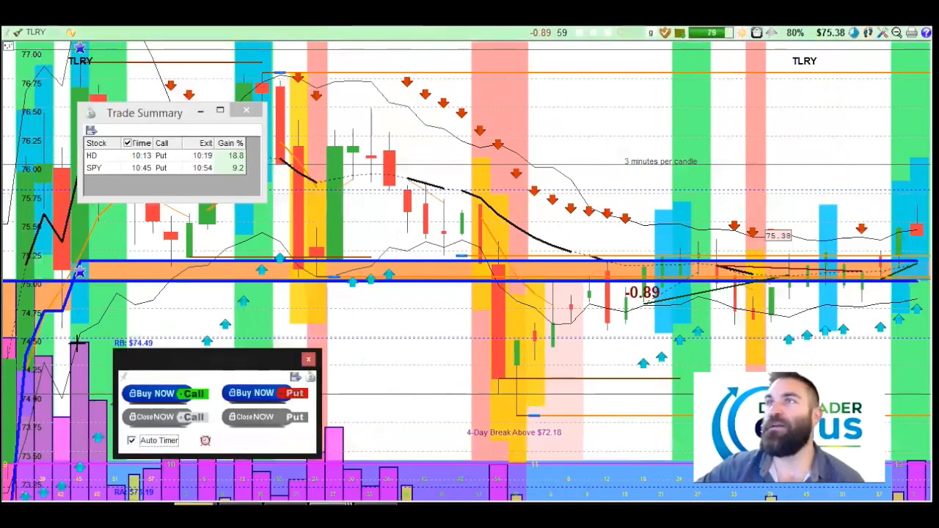
mouse_move(490, 357)
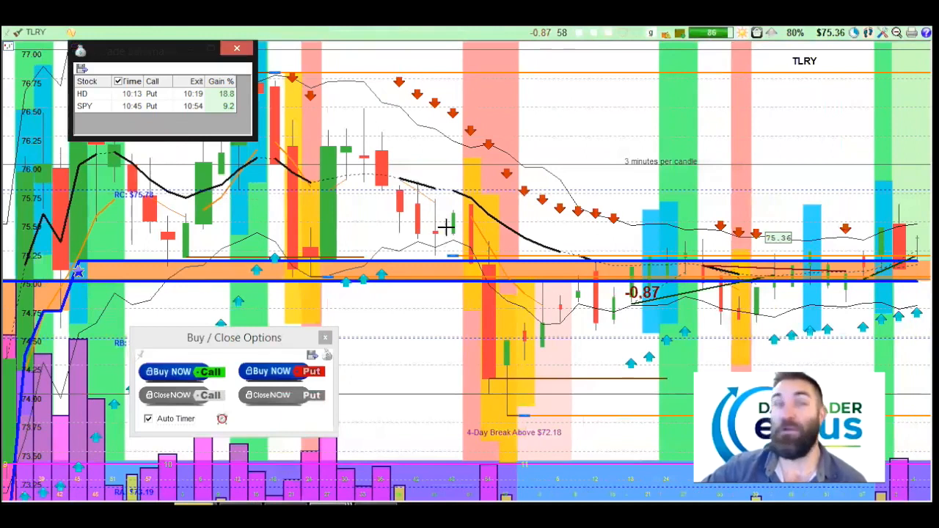
mouse_move(252, 240)
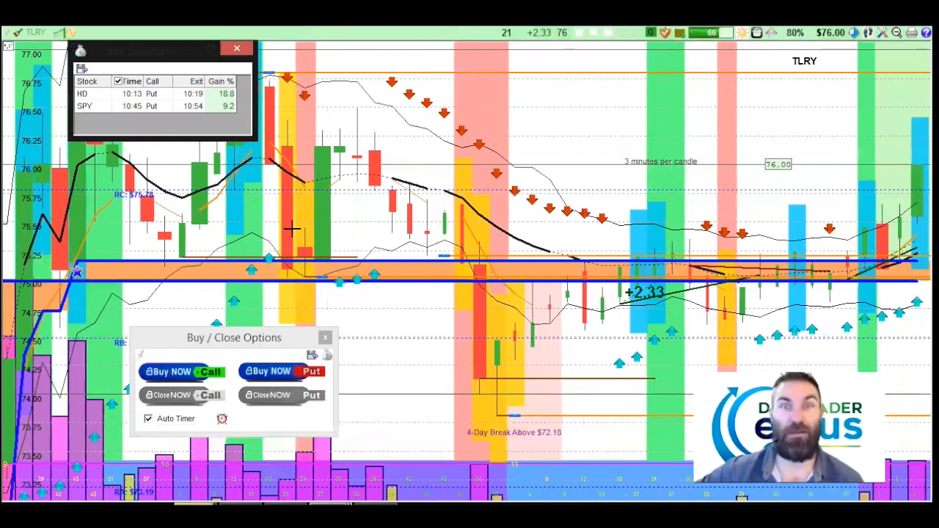
mouse_move(697, 152)
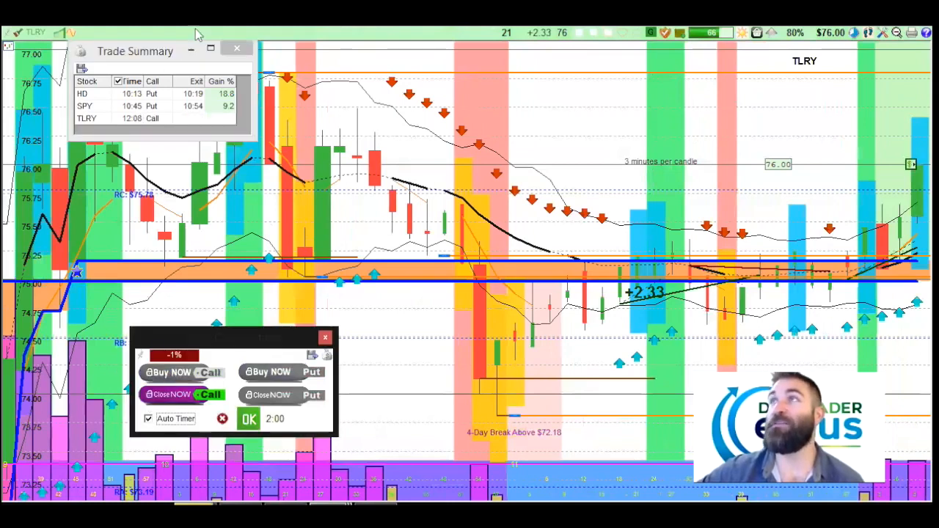
- Hold the TLRY call entered at 12:08 as the price climbs near $76.83 for about 14% gain
click(236, 47)
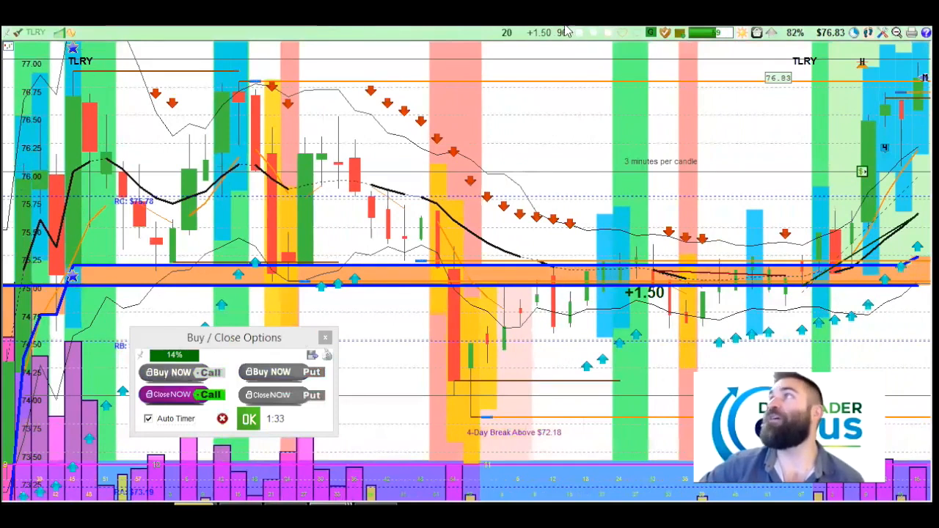
mouse_move(555, 64)
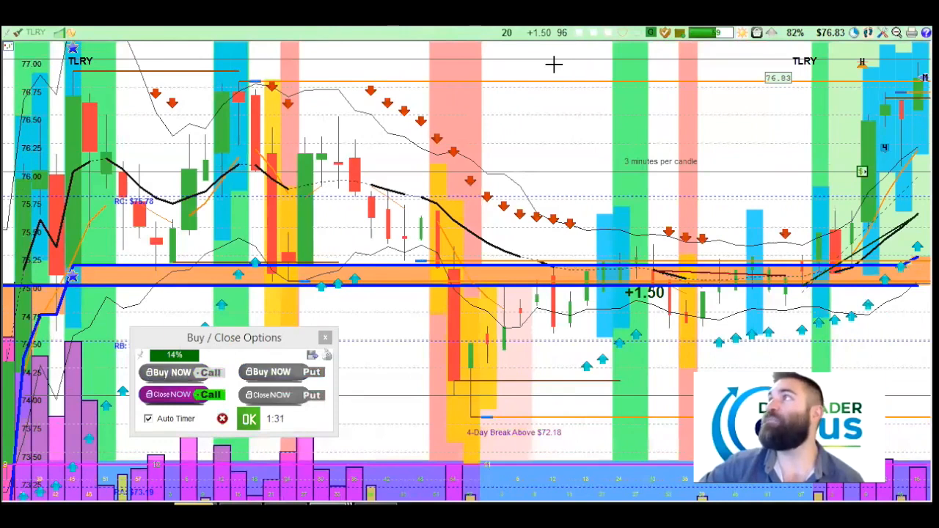
mouse_move(790, 129)
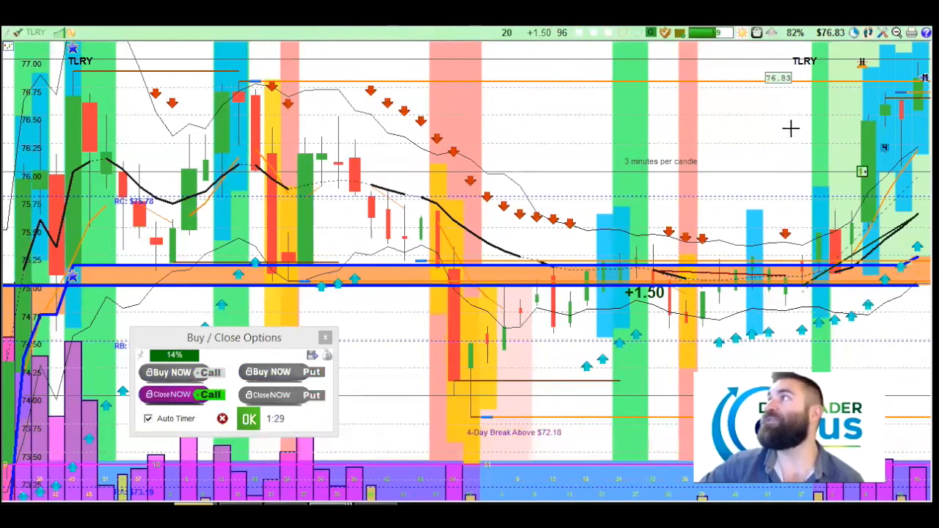
mouse_move(771, 88)
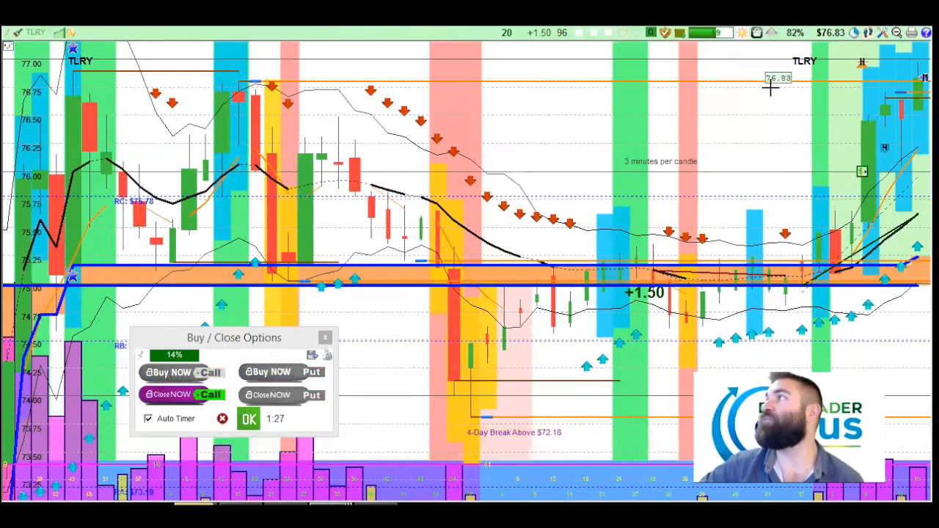
mouse_move(106, 103)
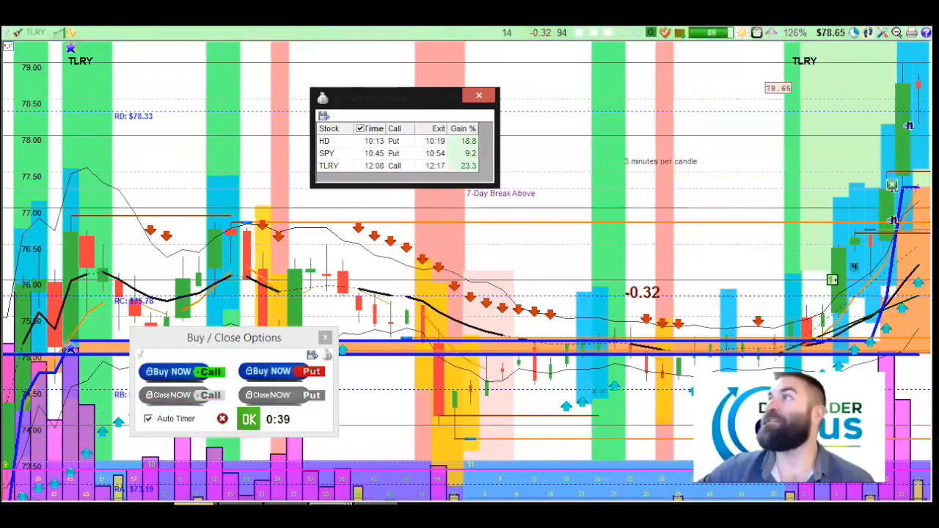
mouse_move(383, 101)
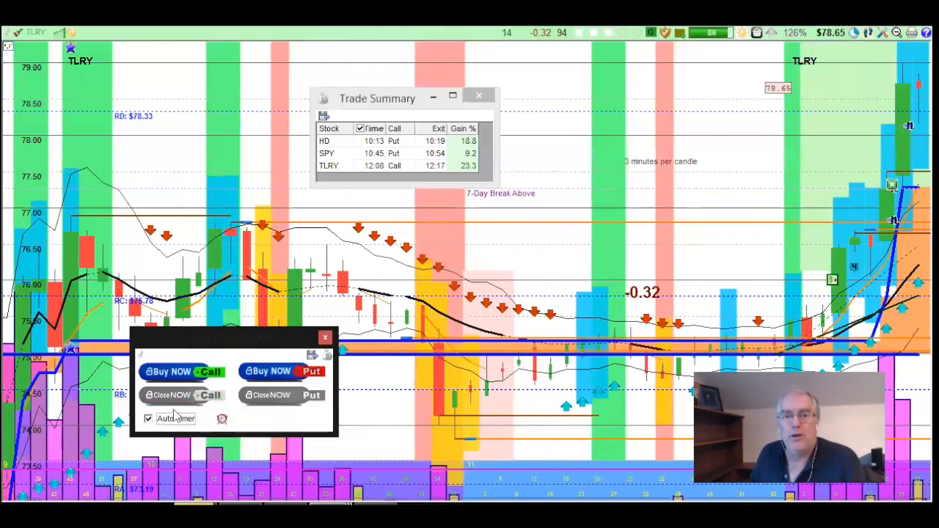
mouse_move(185, 350)
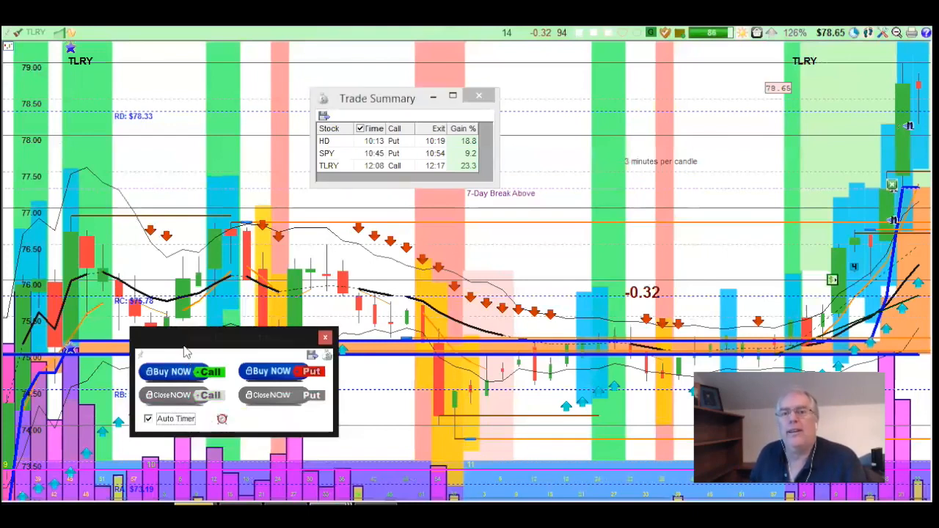